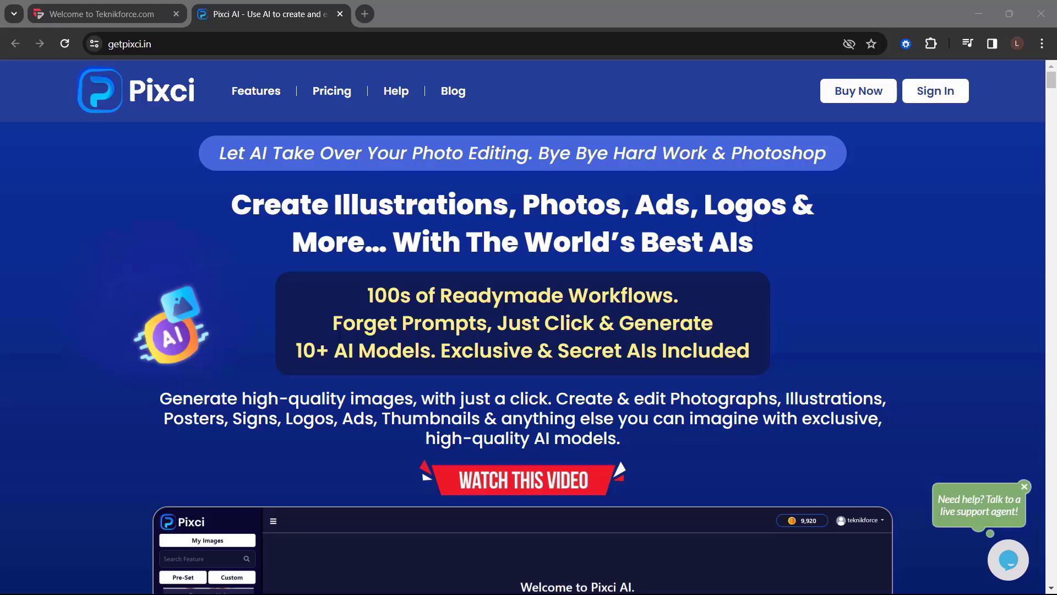
pyautogui.scroll(-3)
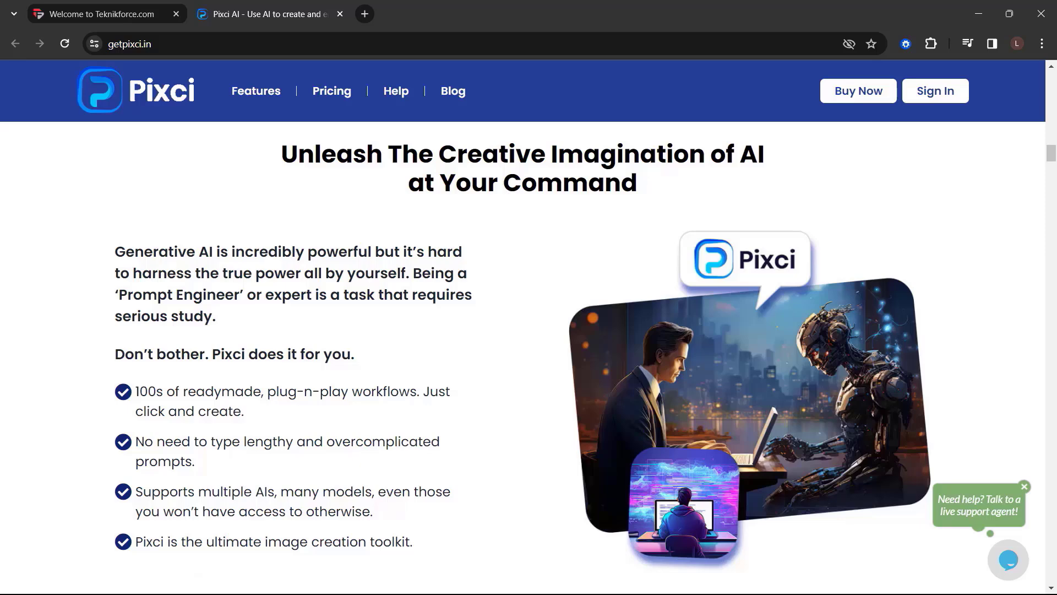
pyautogui.scroll(-3)
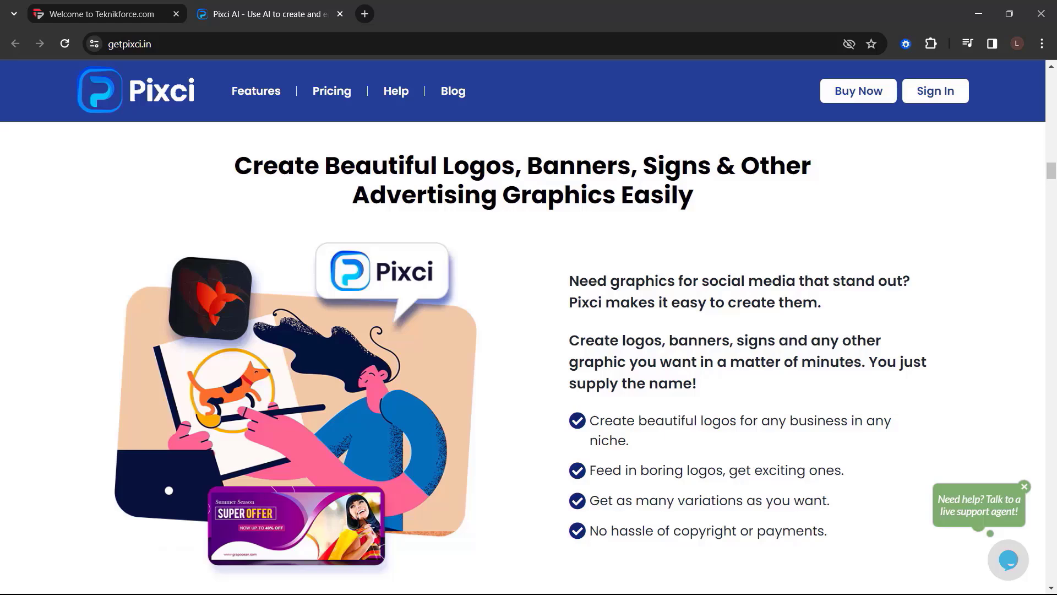
pyautogui.scroll(-3)
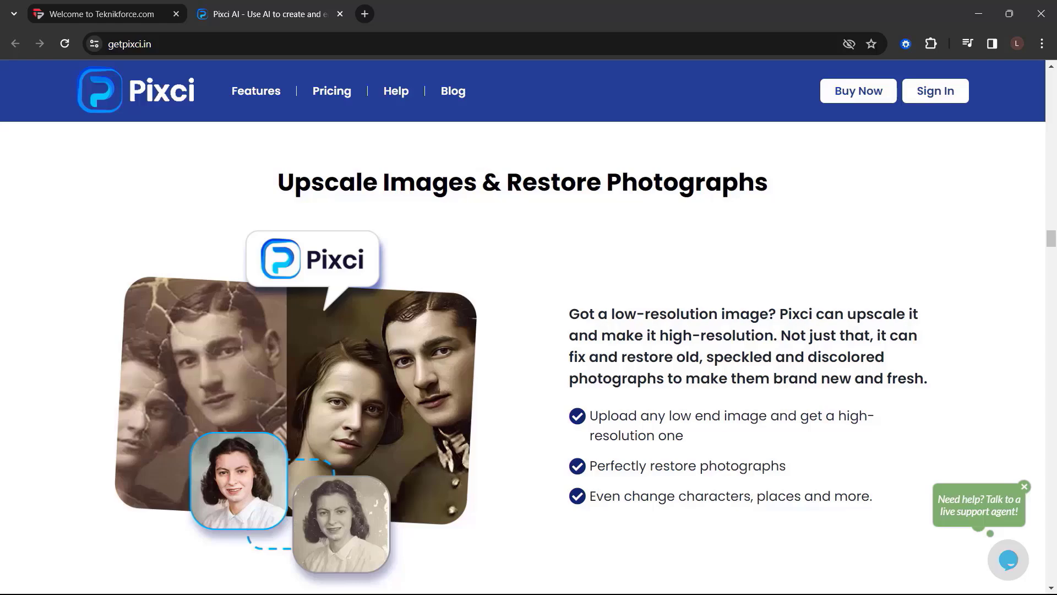
pyautogui.scroll(-3)
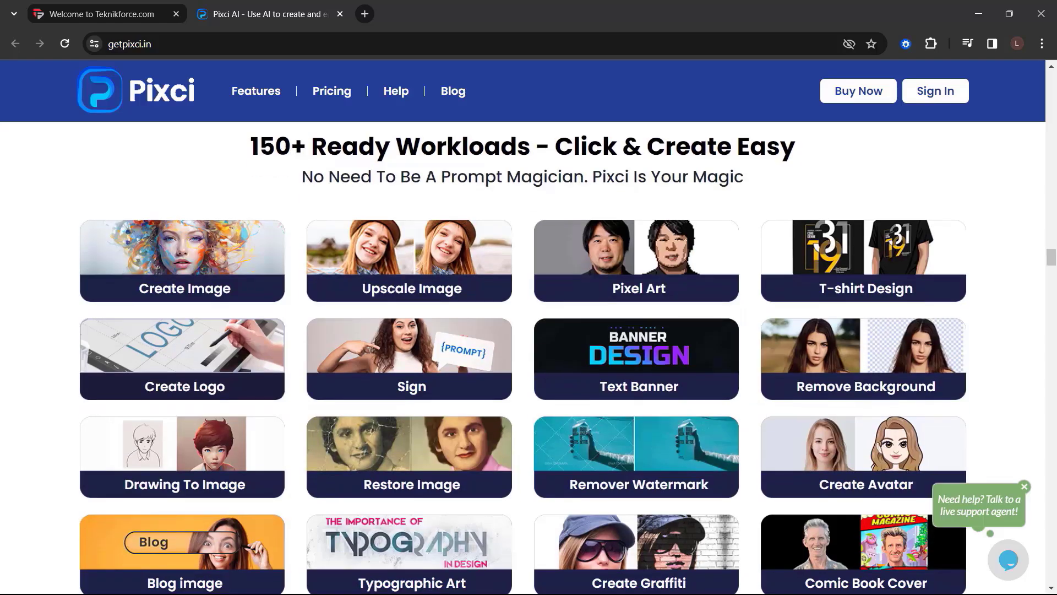
pyautogui.scroll(-3)
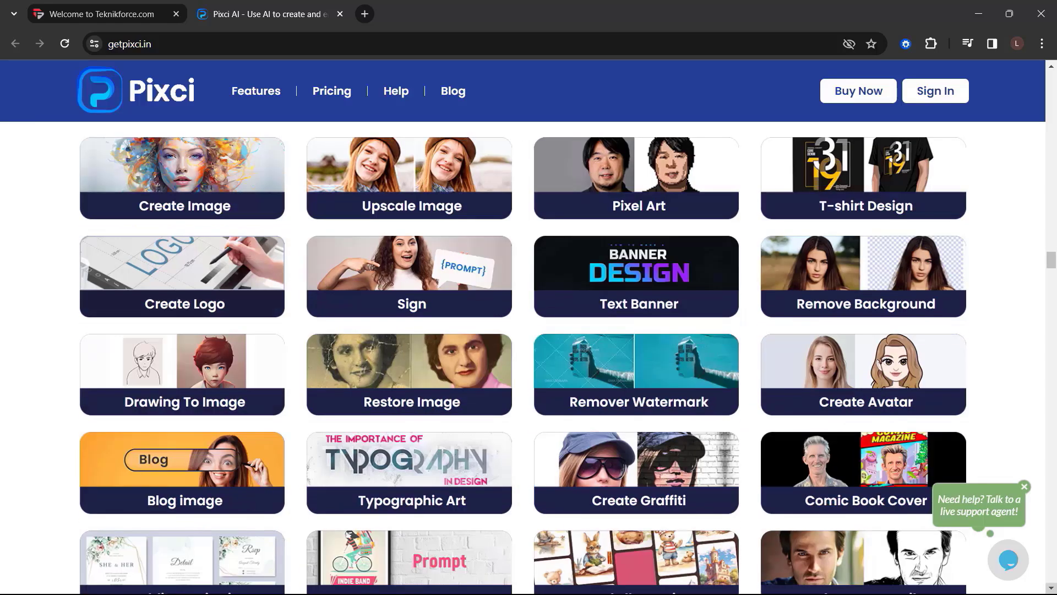
pyautogui.scroll(-3)
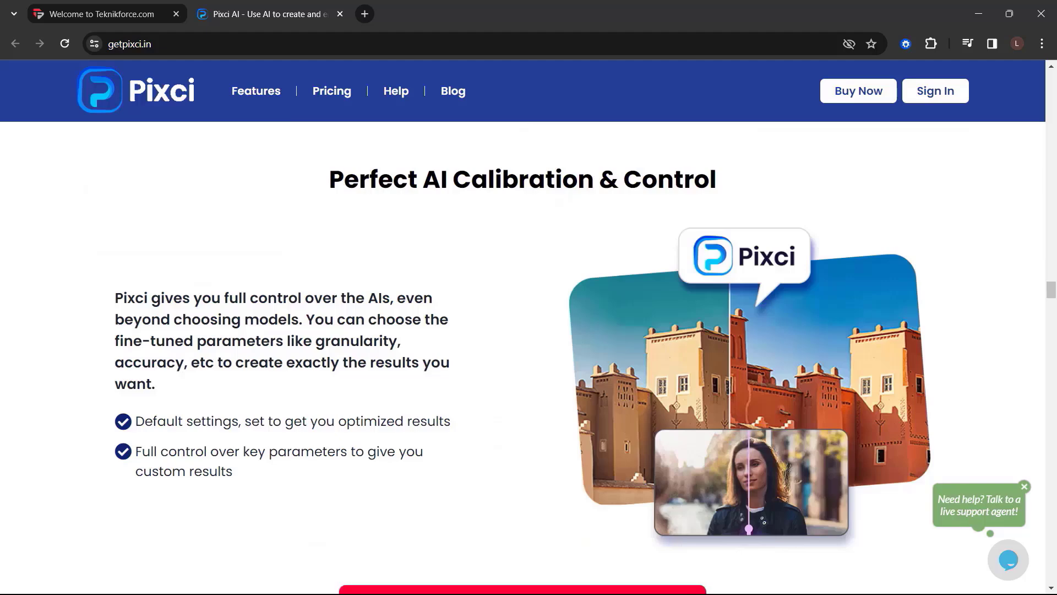
pyautogui.scroll(-3)
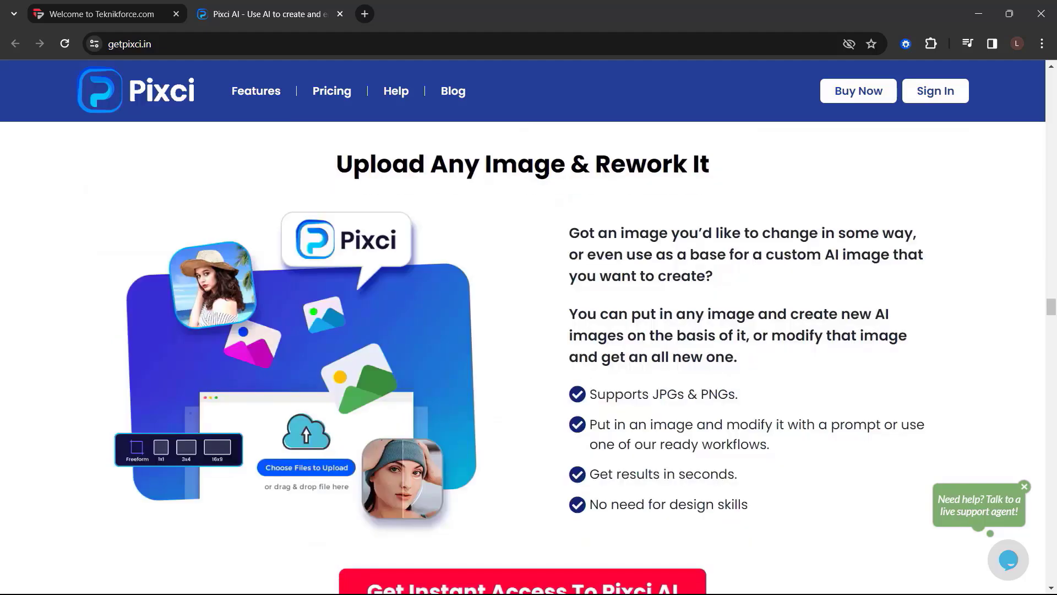
pyautogui.scroll(-3)
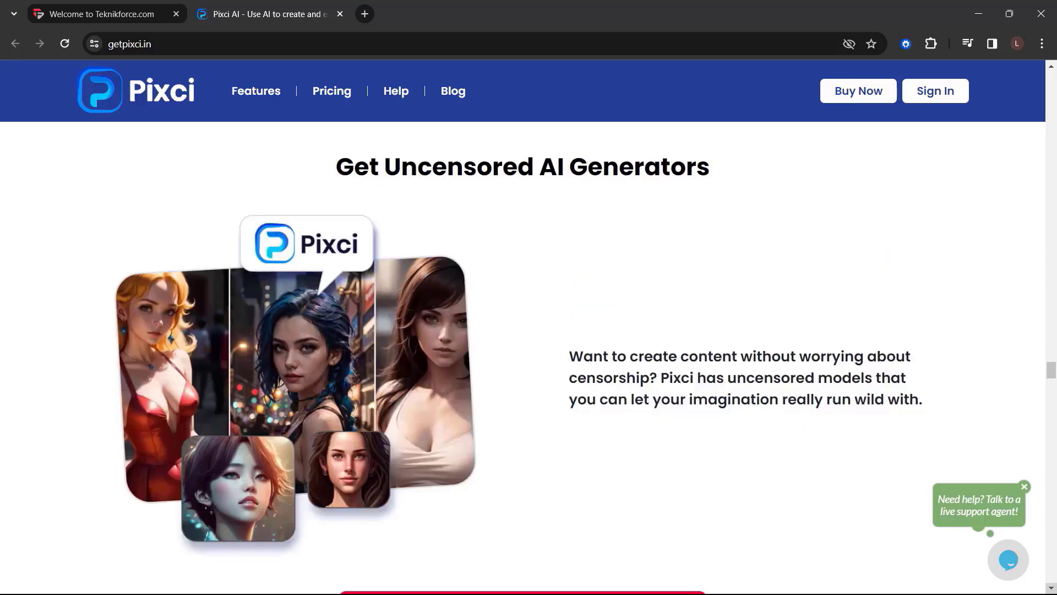
pyautogui.scroll(-3)
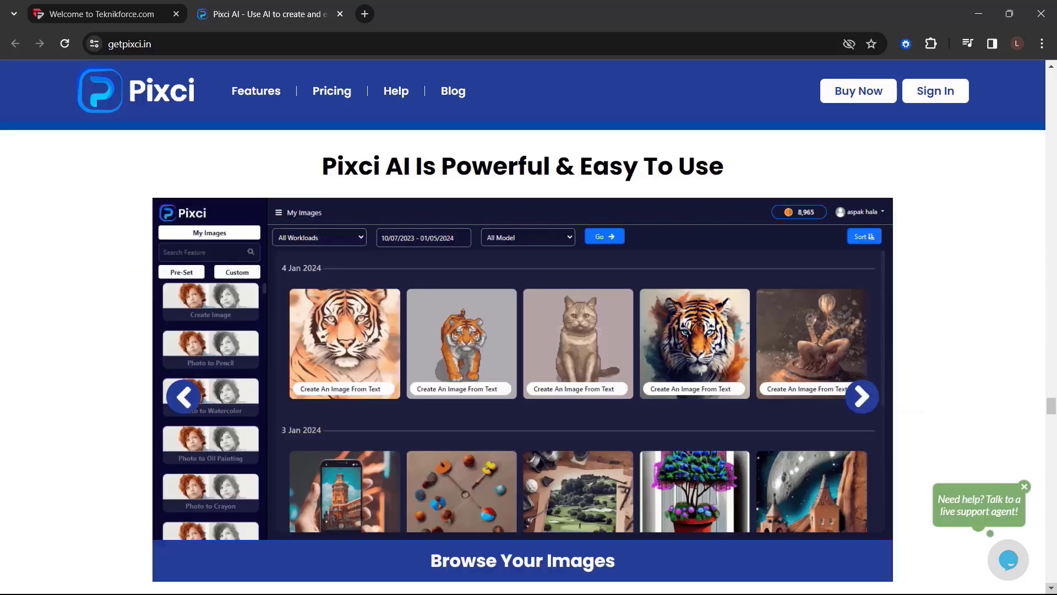